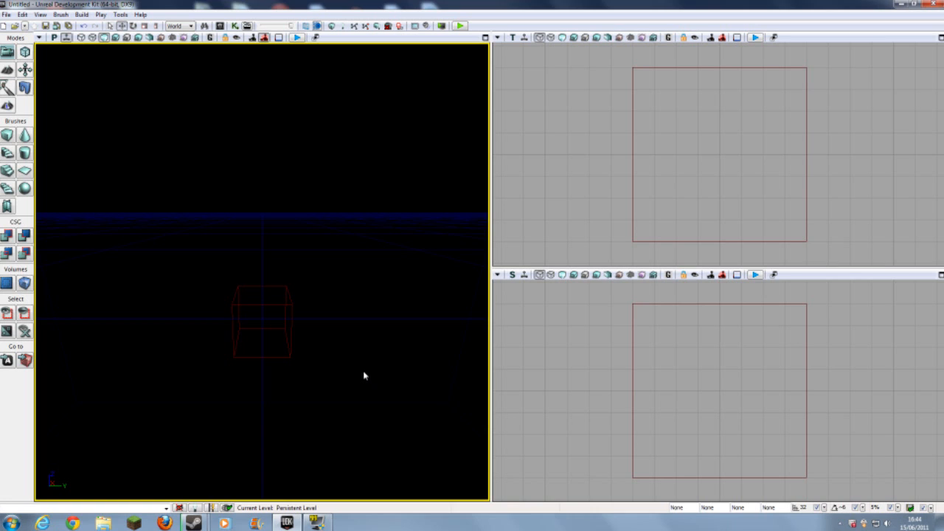
Step: Open the existing terrain map .udk from the Maps folder and dismiss the Map Check warnings
left_click(6, 14)
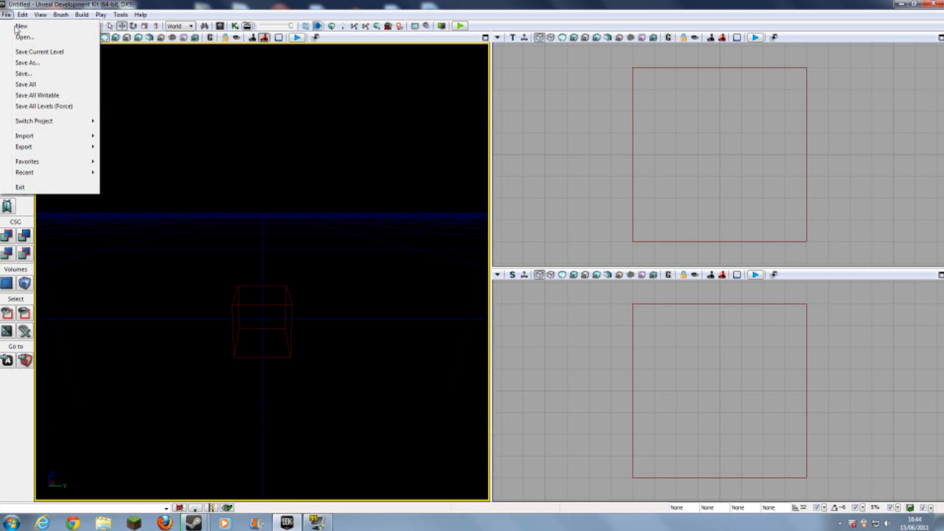
left_click(24, 37)
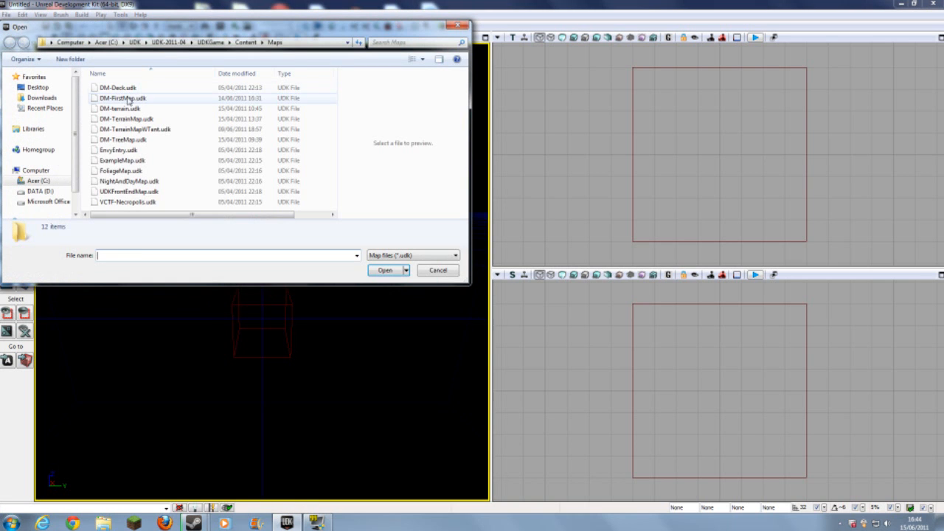
left_click(124, 98)
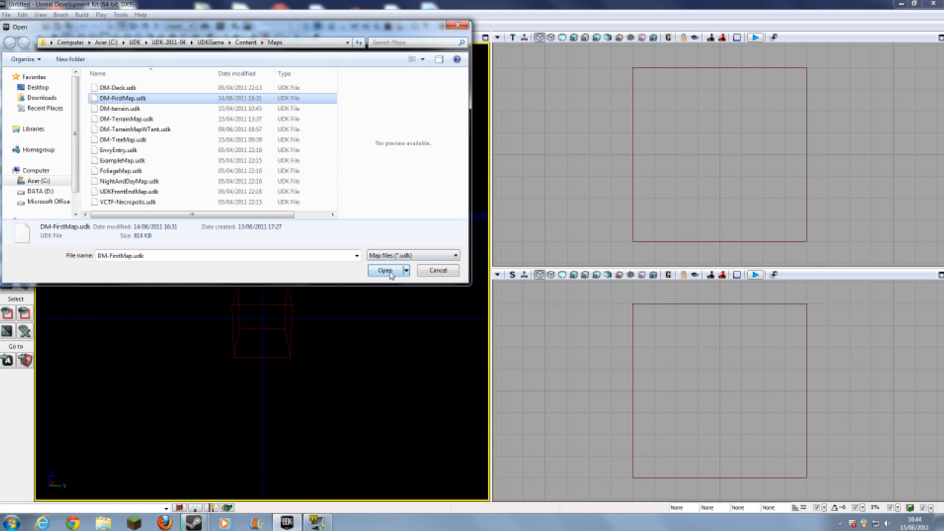
left_click(384, 270)
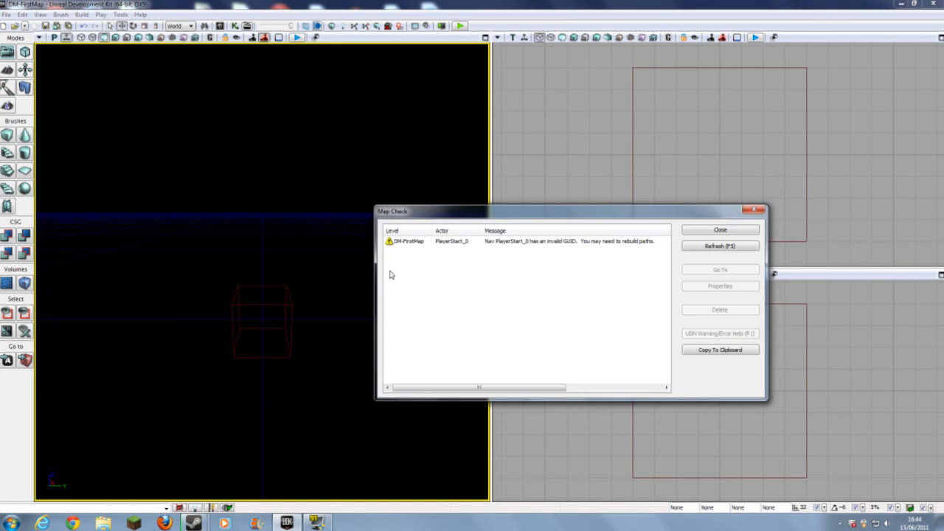
left_click(720, 230)
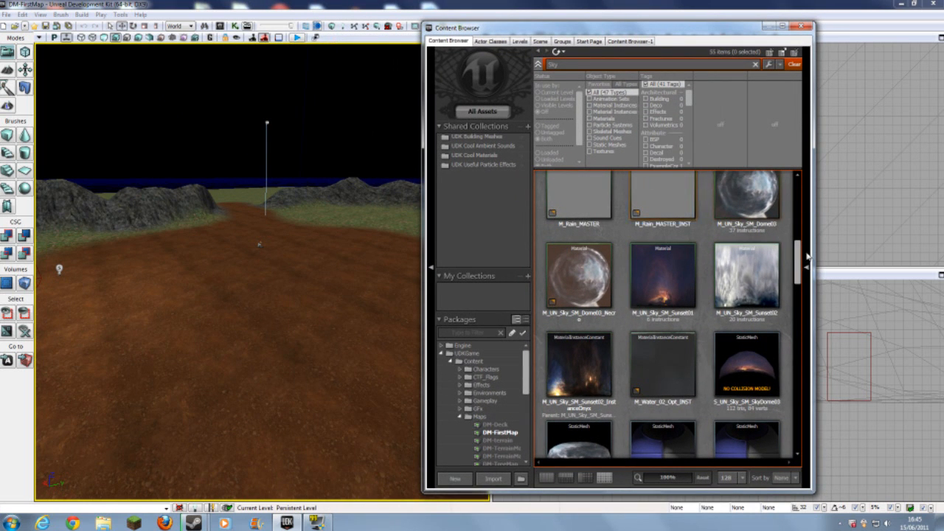
Step: Scroll through the sky assets in the Content Browser to reach the sky dome meshes
scroll("down", 3)
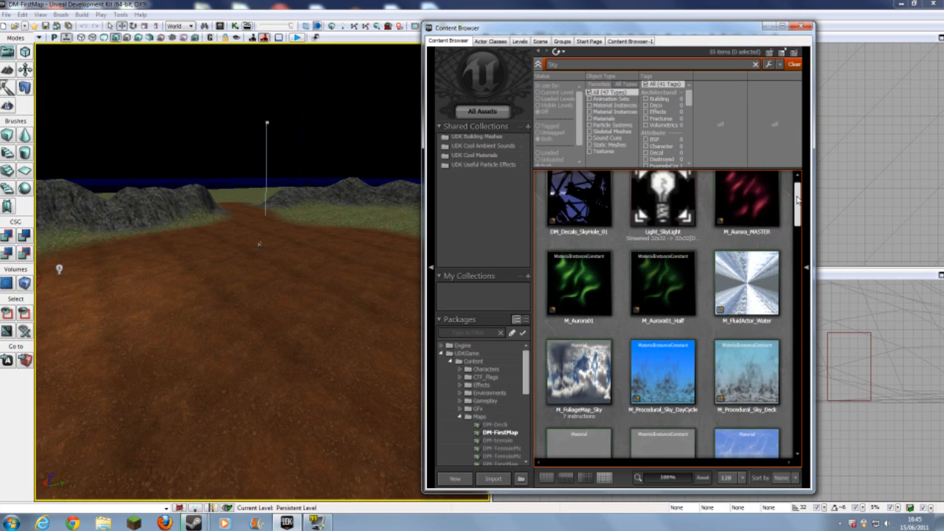
scroll("down", 3)
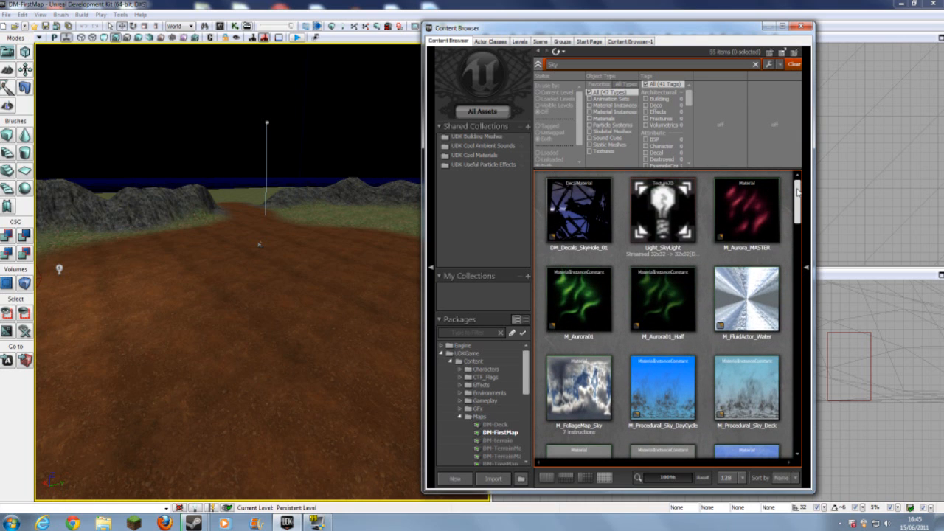
scroll("down", 3)
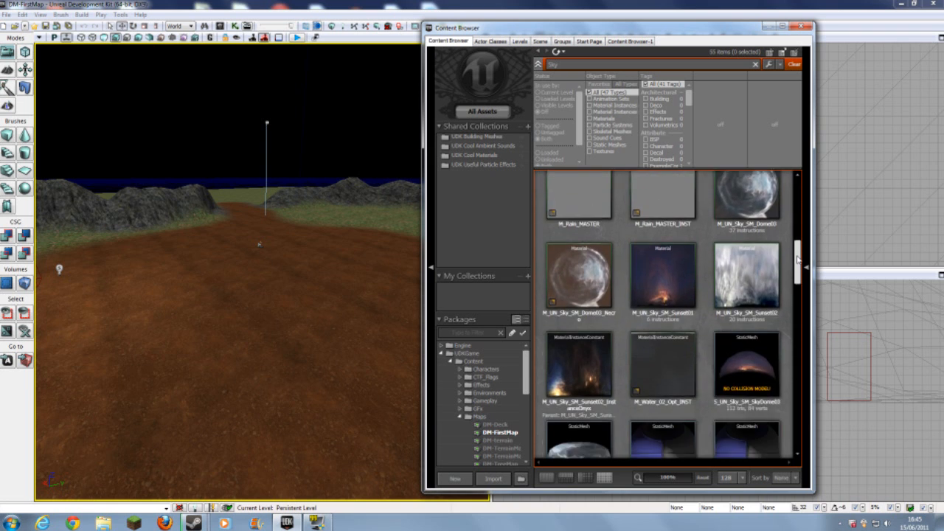
scroll("down", 3)
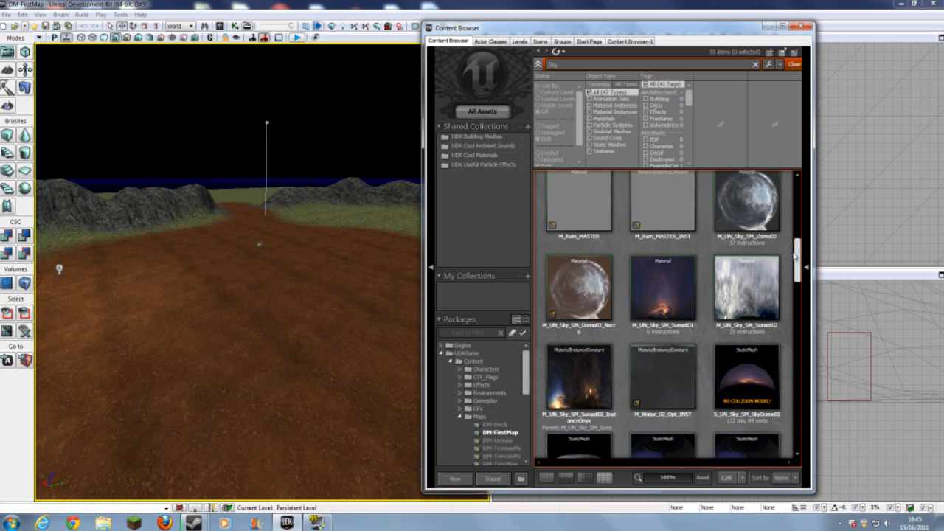
scroll("down", 3)
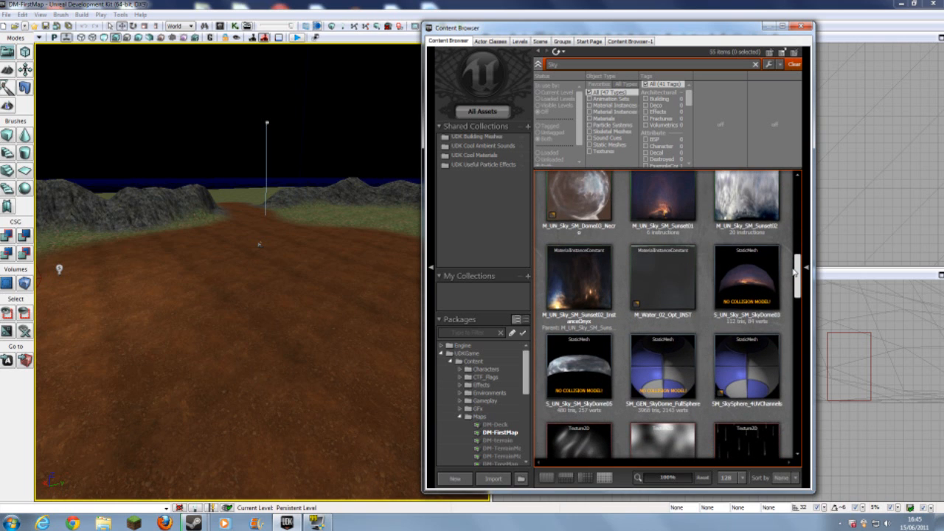
left_click(747, 279)
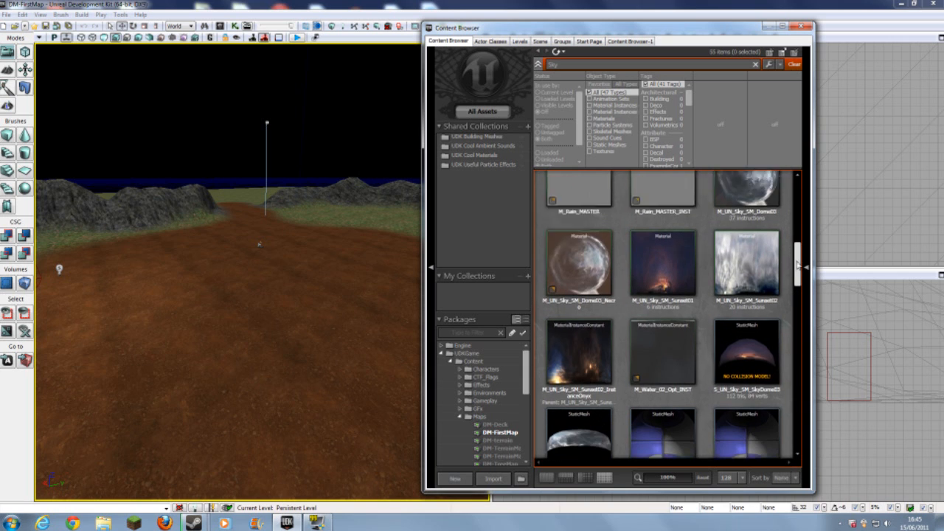
scroll("down", 3)
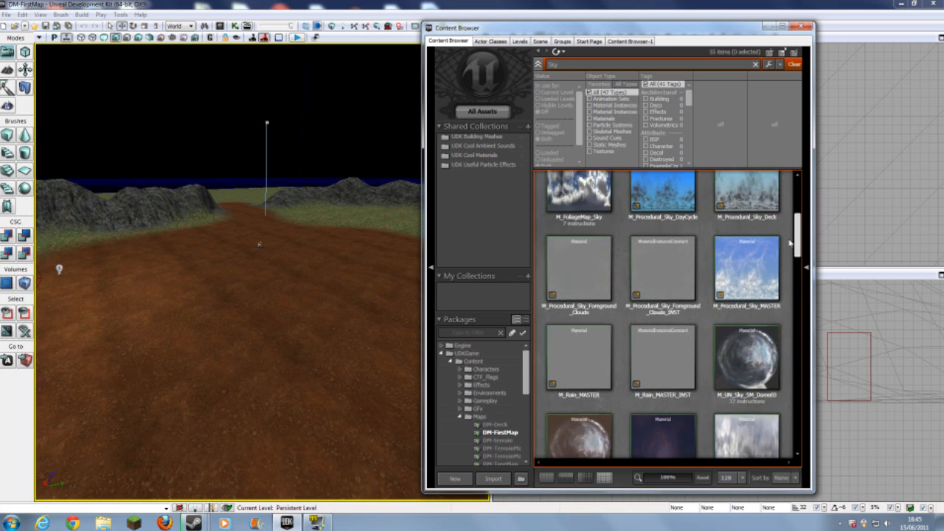
scroll("down", 3)
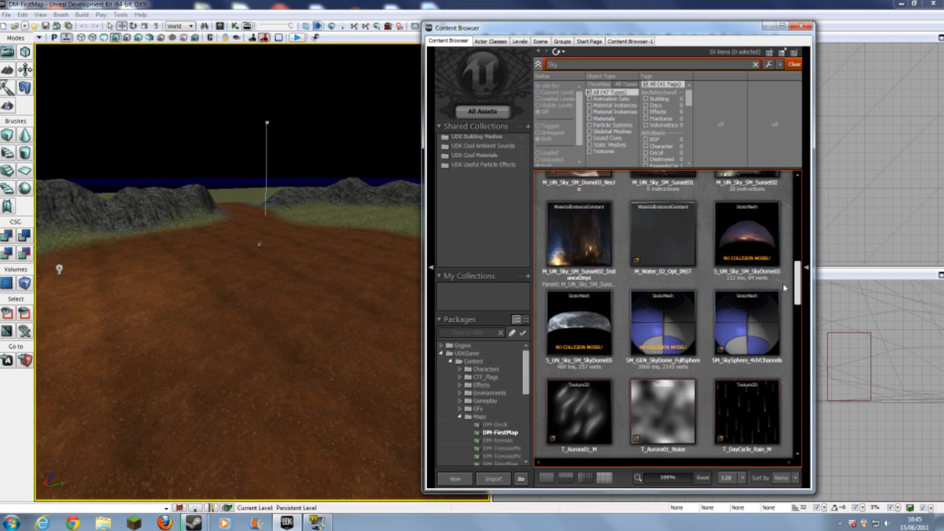
scroll("down", 3)
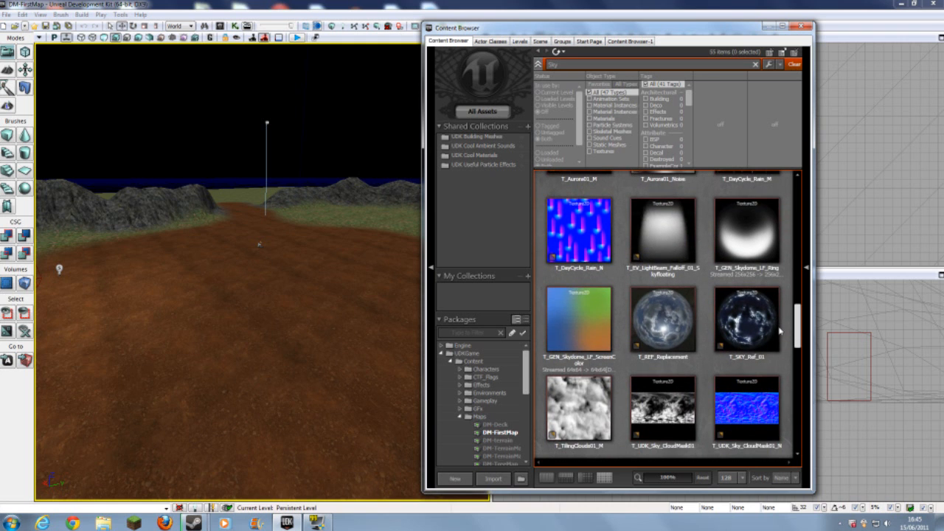
scroll("down", 3)
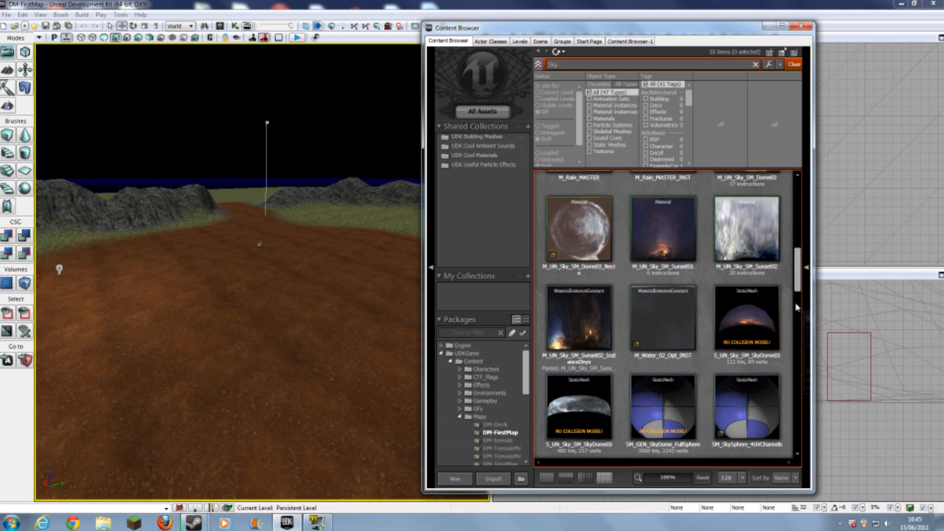
Step: Select the SkyDome static mesh and bring up its asset actions
left_click(747, 317)
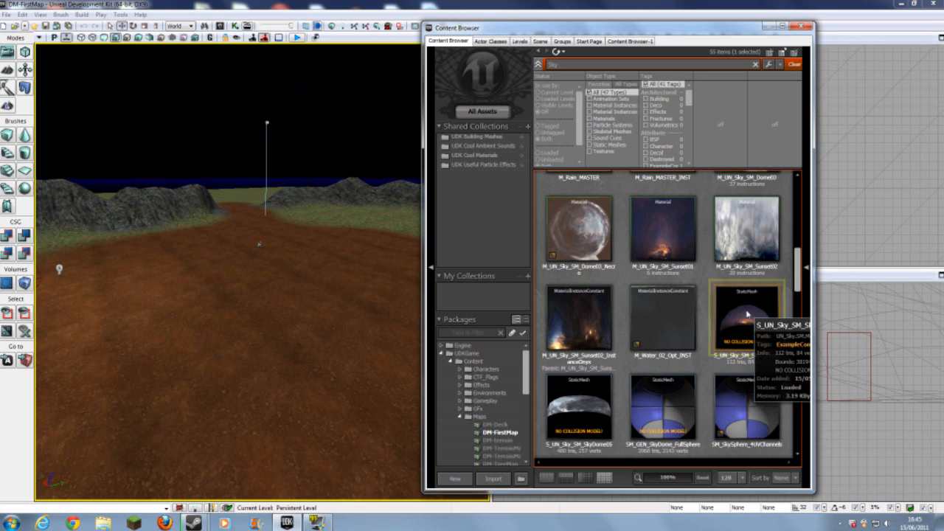
right_click(746, 317)
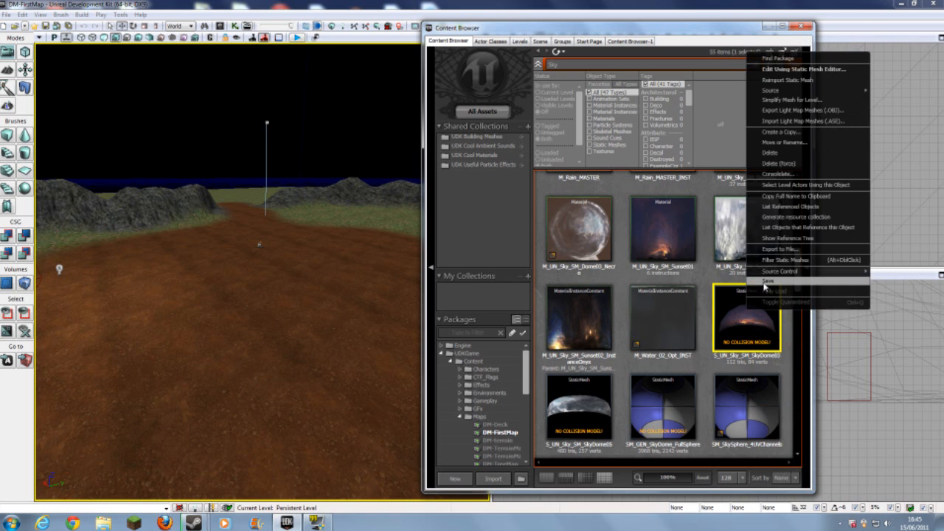
left_click(770, 281)
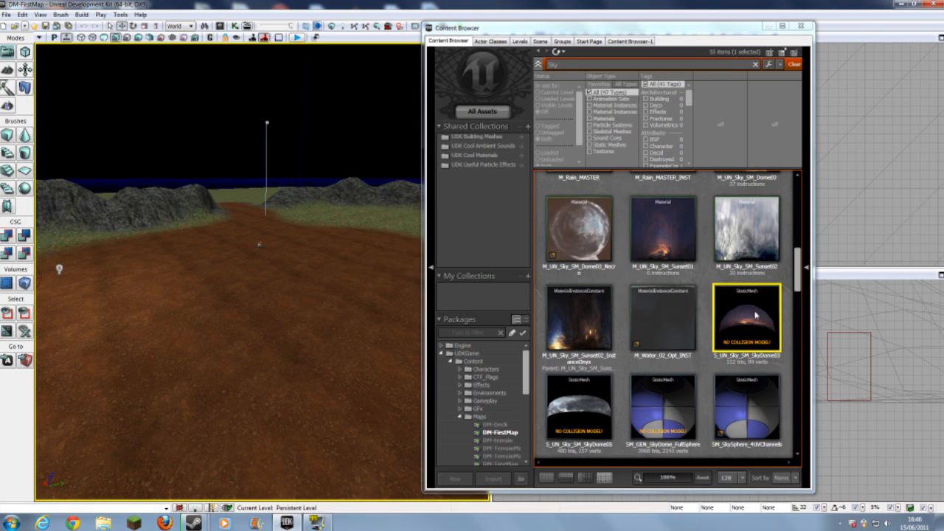
mouse_move(756, 162)
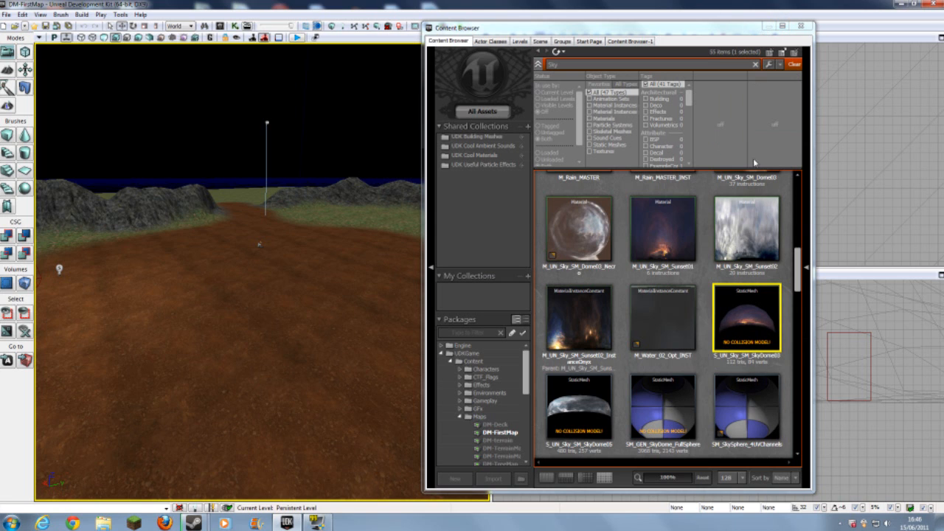
right_click(747, 317)
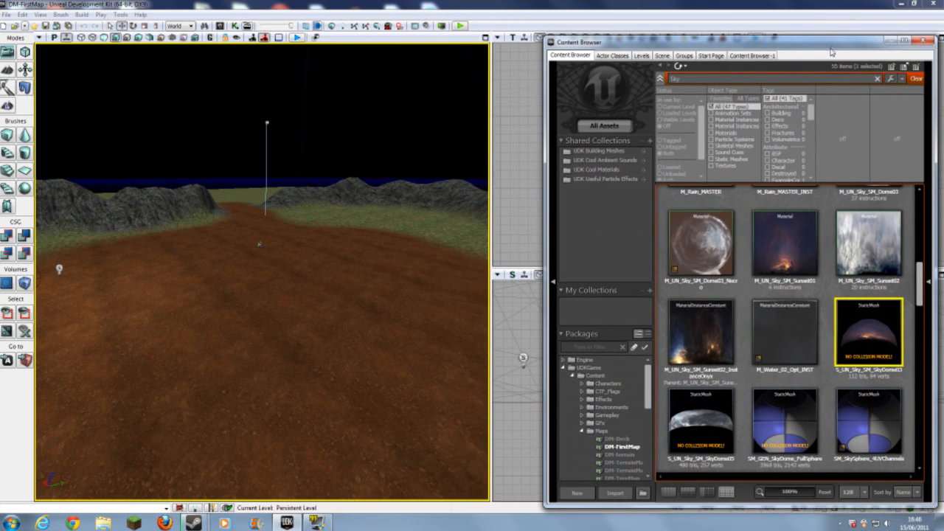
mouse_move(869, 332)
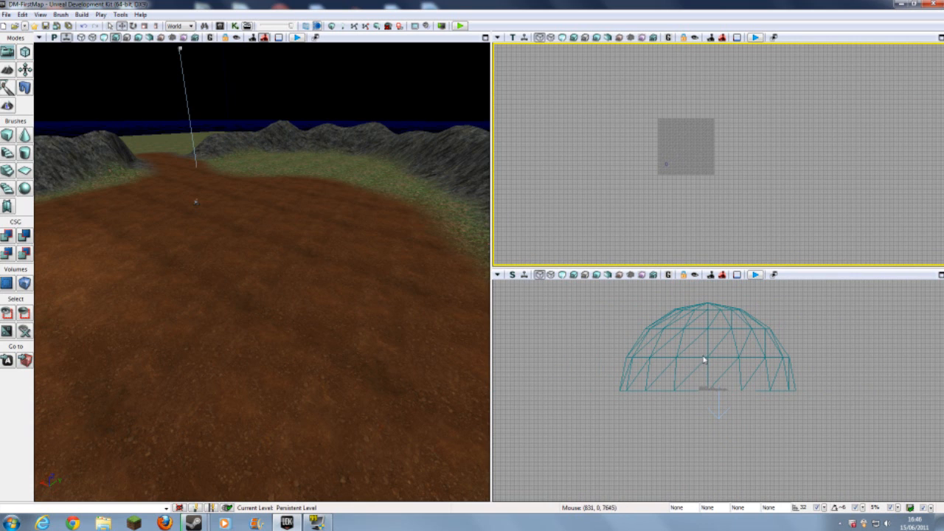
Step: Drop the SkyDome static mesh into the viewport so its dome spans the terrain
left_click(707, 346)
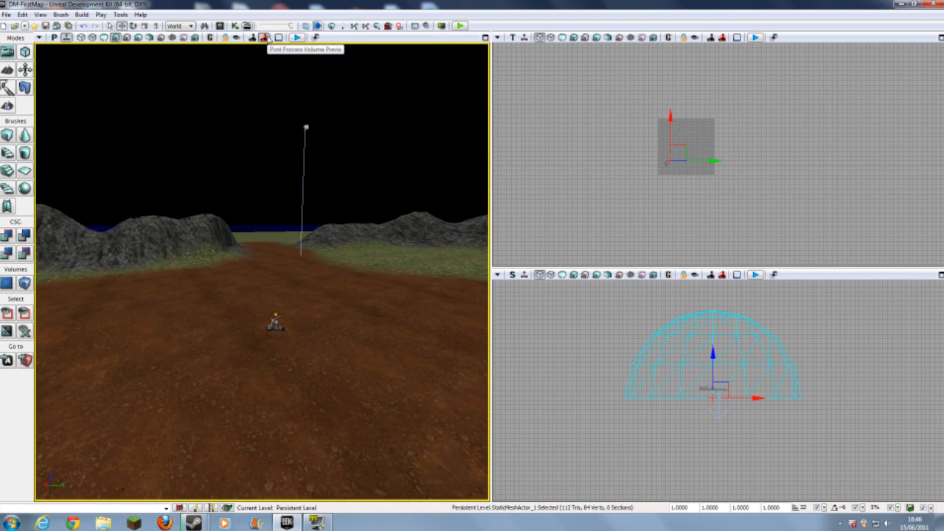
left_click(209, 37)
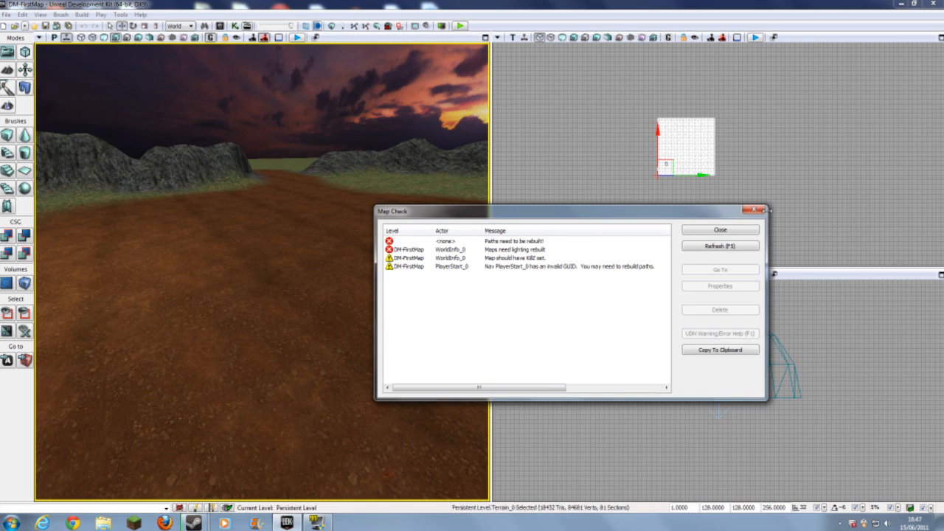
Step: Rebuild lighting with Use Lightmass unticked and dismiss the Map Check results
left_click(720, 230)
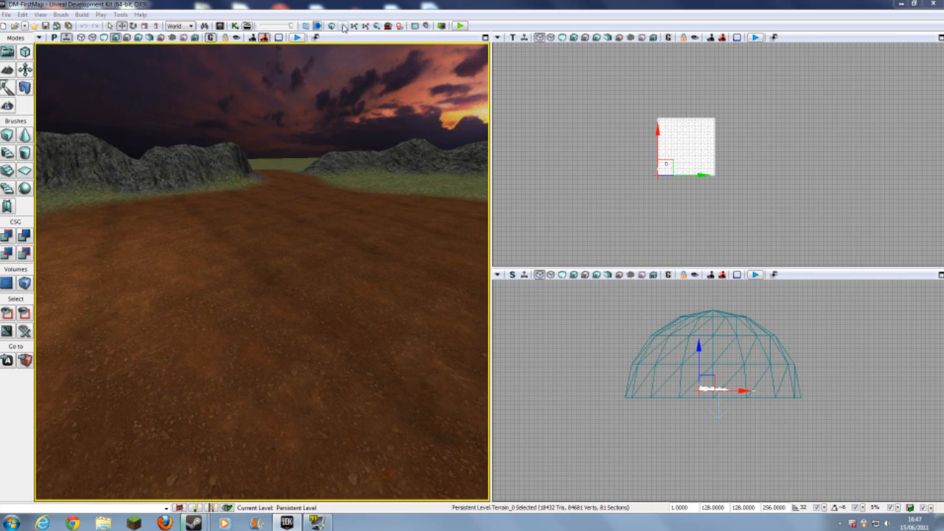
left_click(343, 26)
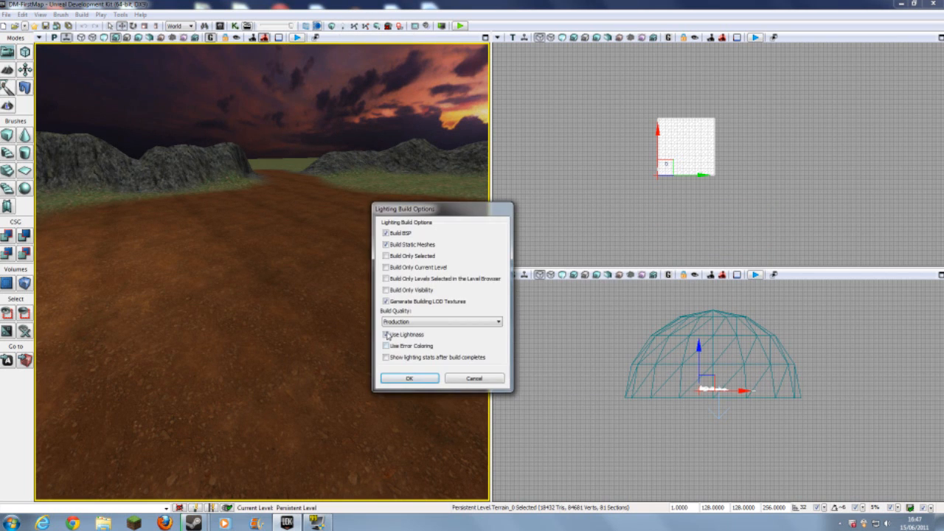
left_click(409, 378)
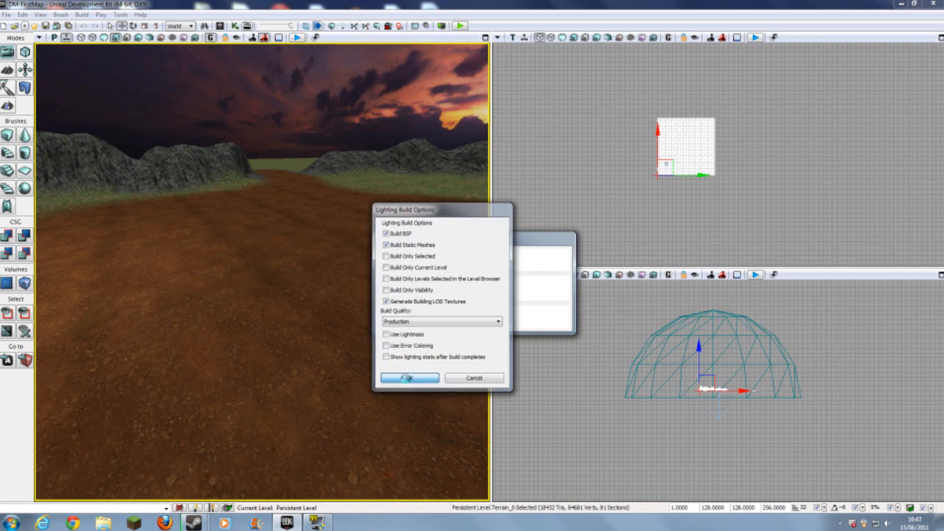
left_click(410, 377)
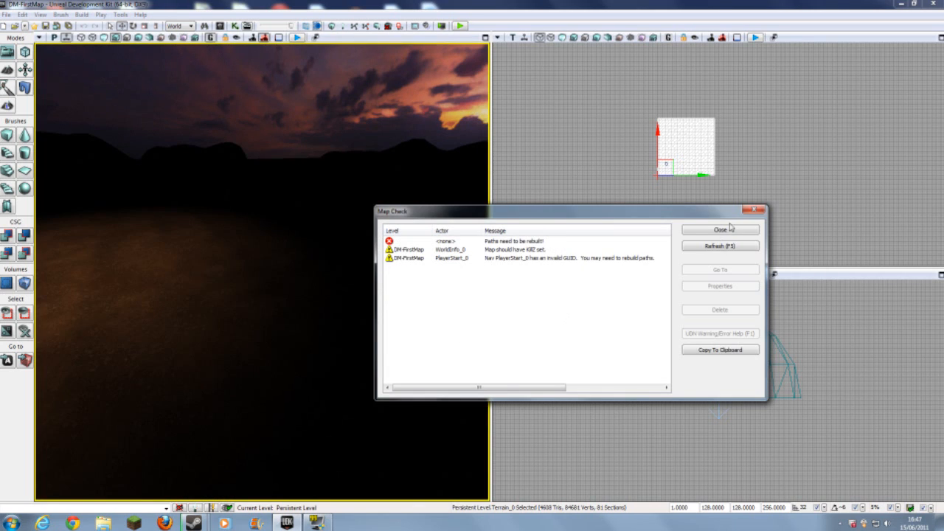
left_click(720, 230)
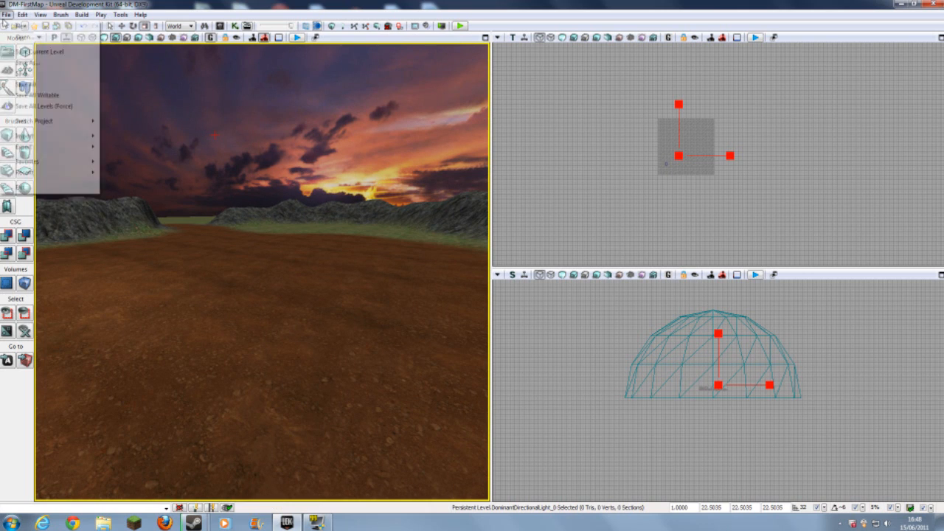
Step: Play the level in the viewport and fire the weapon while looking up at the sunset sky
left_click(42, 94)
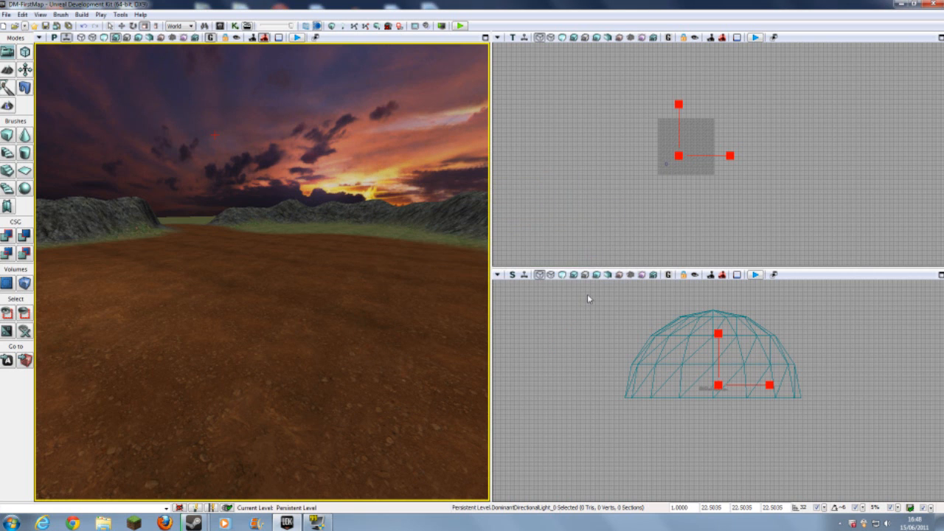
mouse_move(298, 39)
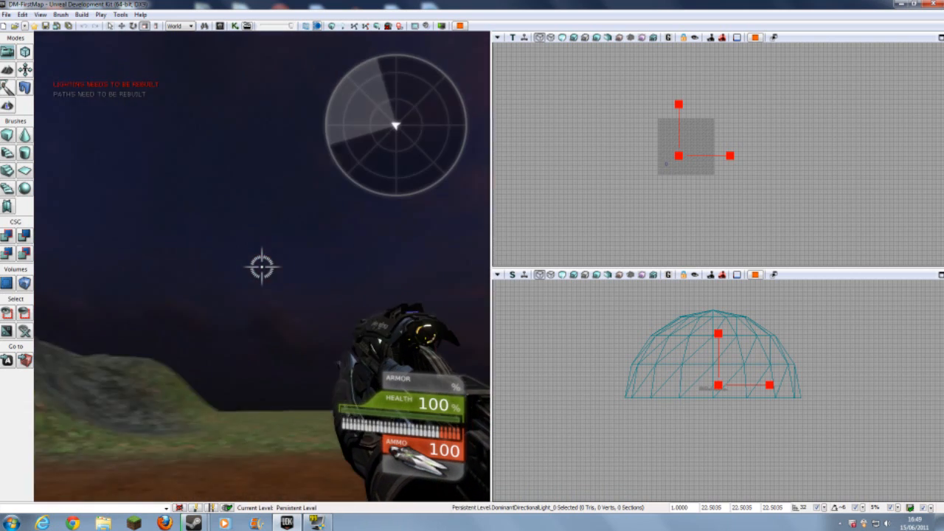
left_click(263, 267)
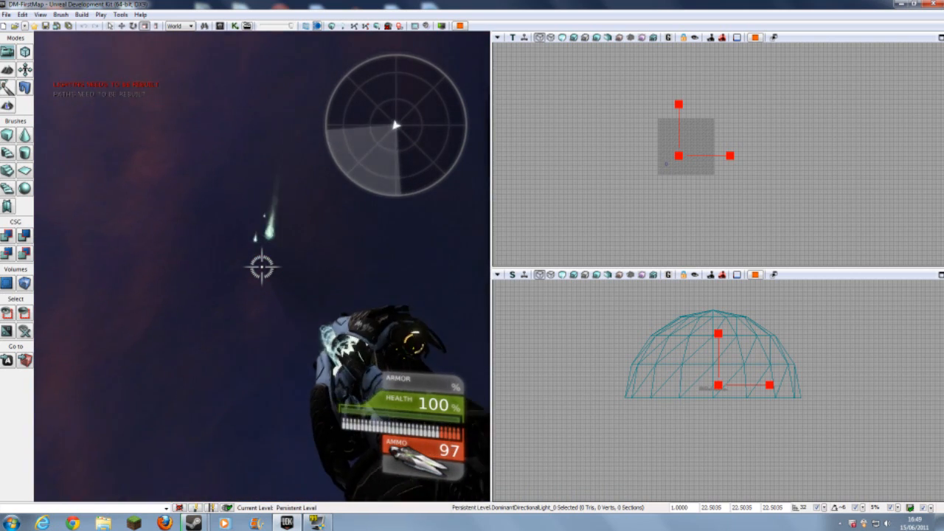